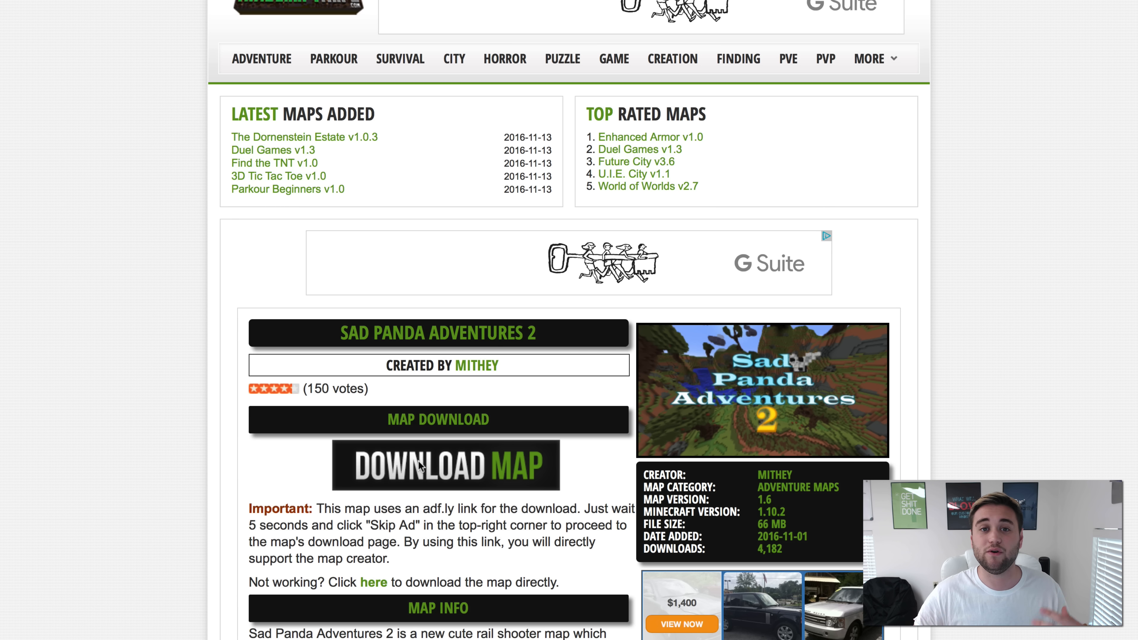
Follow the DOWNLOAD MAP link to reach the MediaFire page for Sad Panda Adventures 2.
click(446, 465)
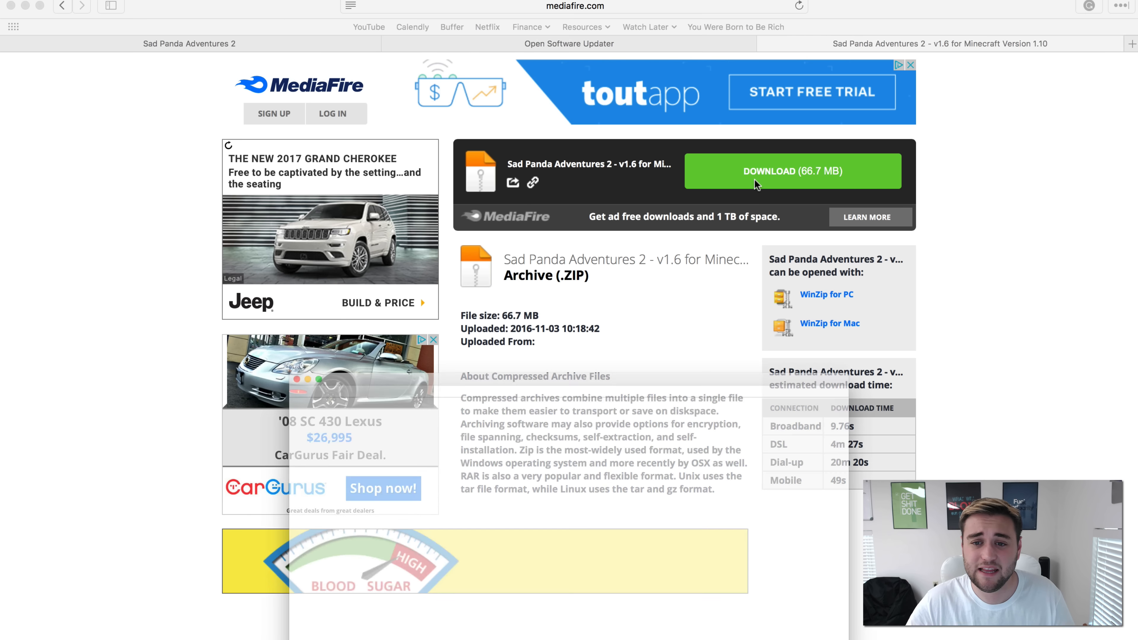
Start the 66.7 MB Sad Panda Adventures 2 v1.6 ZIP download from MediaFire.
click(792, 171)
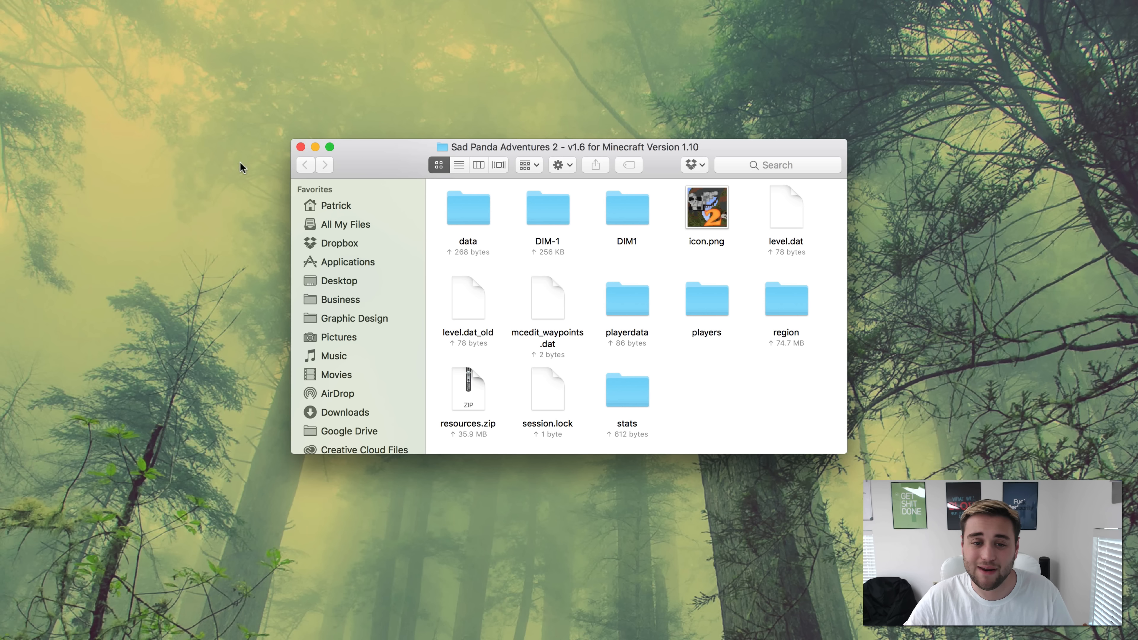
Close the extracted Sad Panda Adventures 2 folder window, leaving the desktop.
click(301, 148)
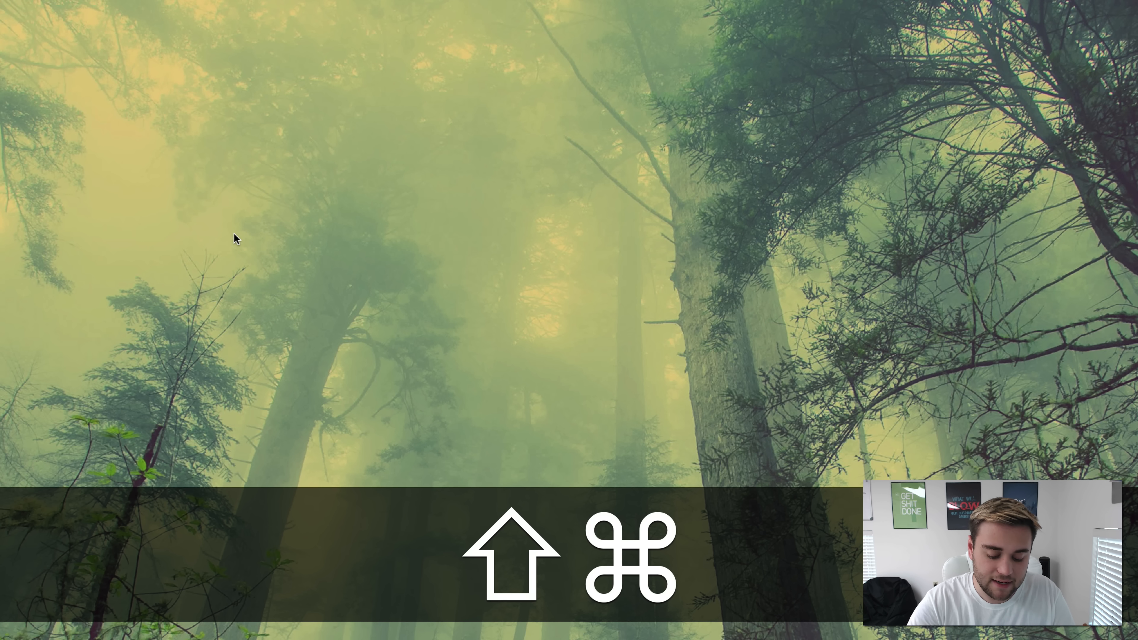
Bring up Go to Folder with ~/Library/Application Support/ as the destination.
key(shift+cmd+g)
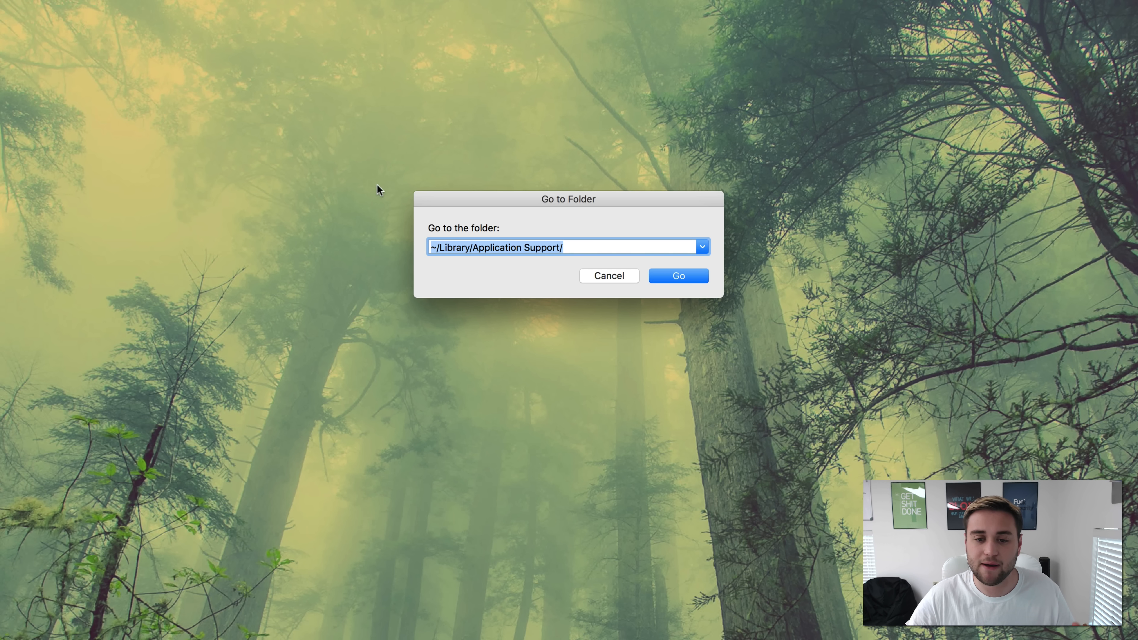
mouse_move(594, 263)
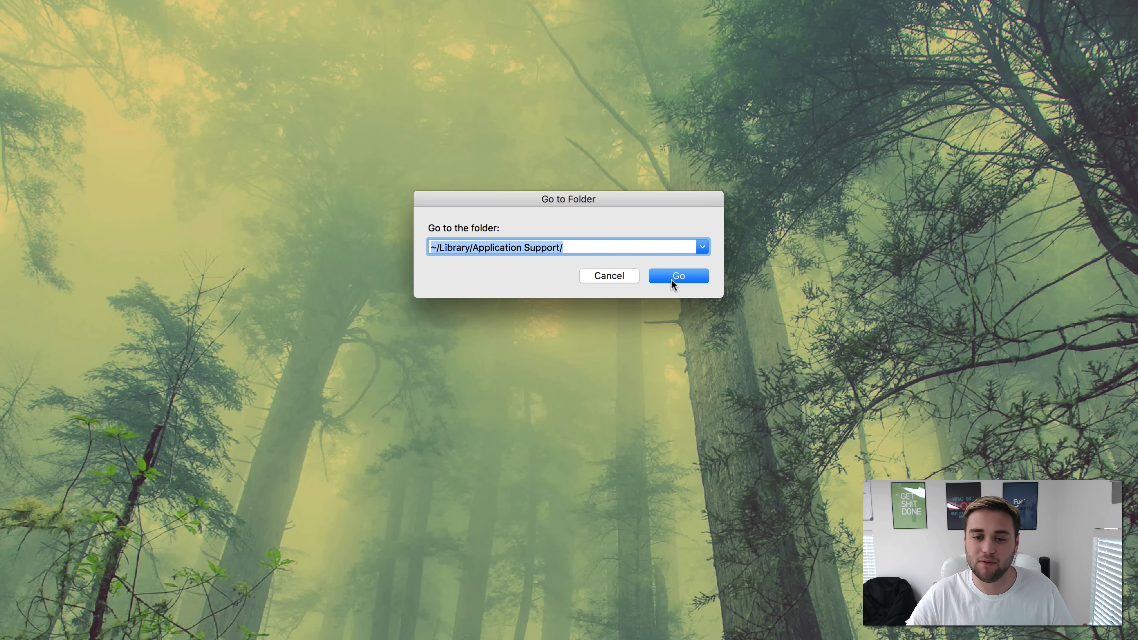
mouse_move(610, 272)
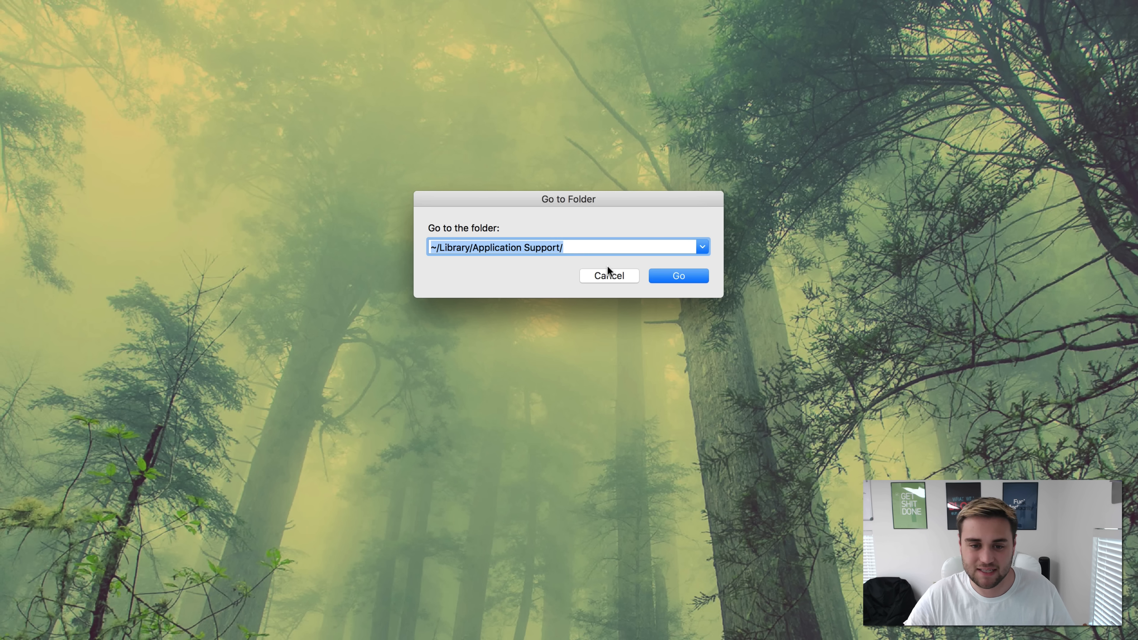
Go to Application Support, then into the minecraft folder's saves folder.
click(677, 275)
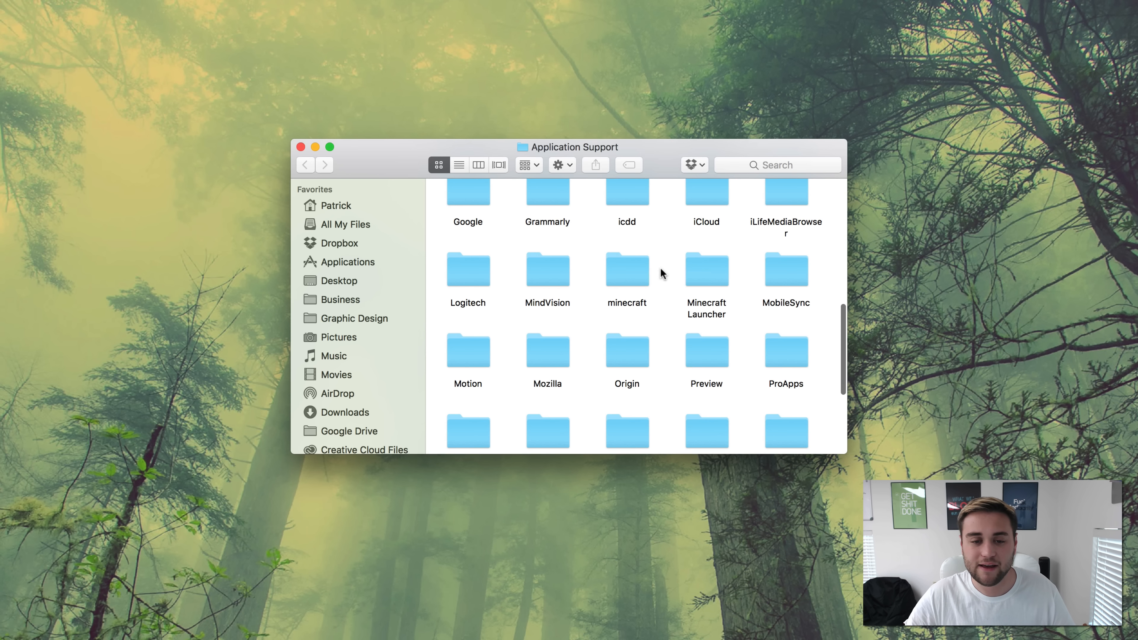
scroll(down, 3)
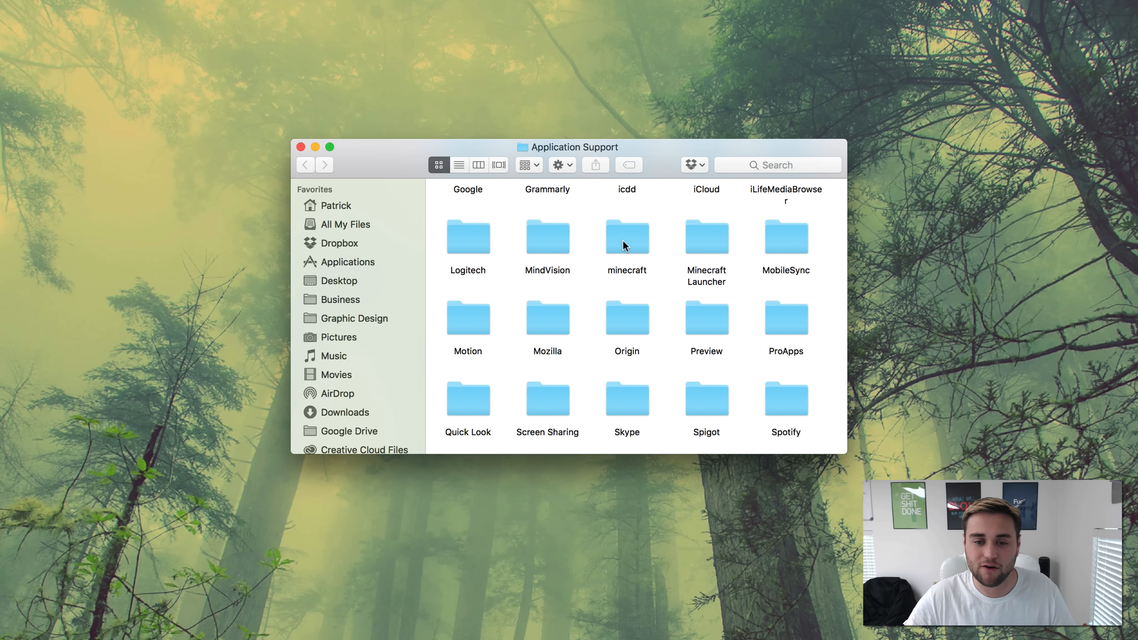
double_click(626, 236)
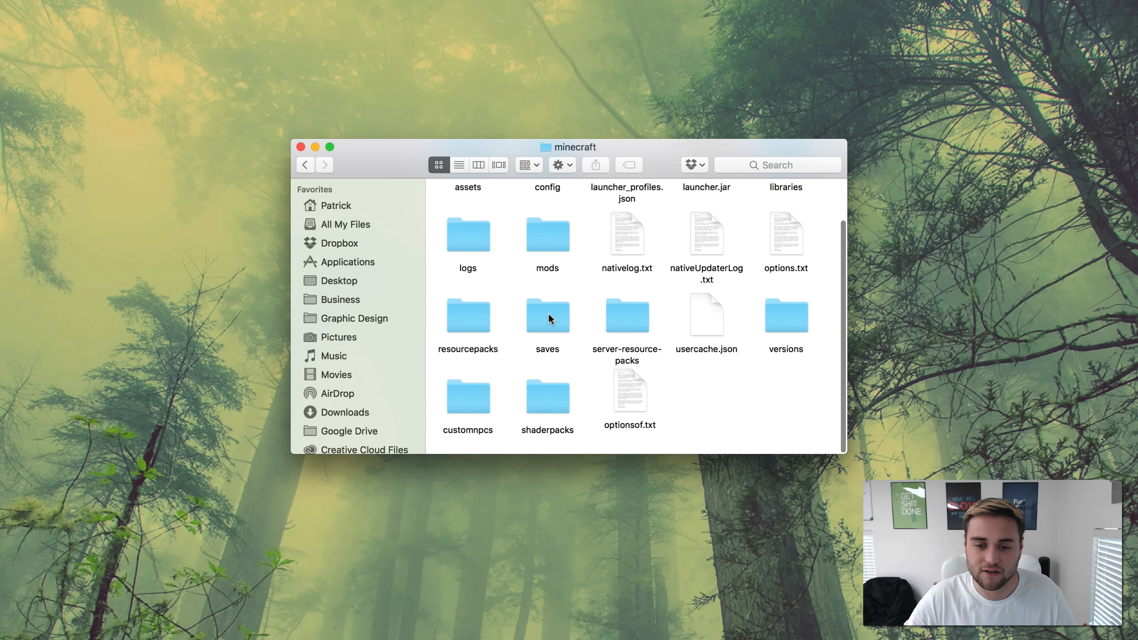
double_click(547, 315)
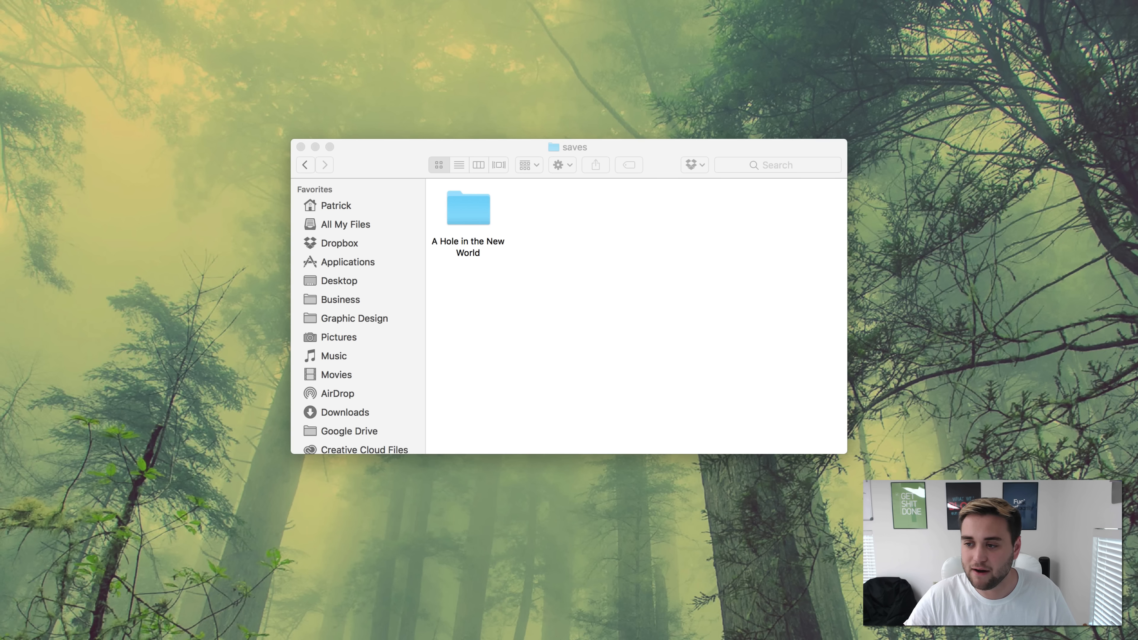